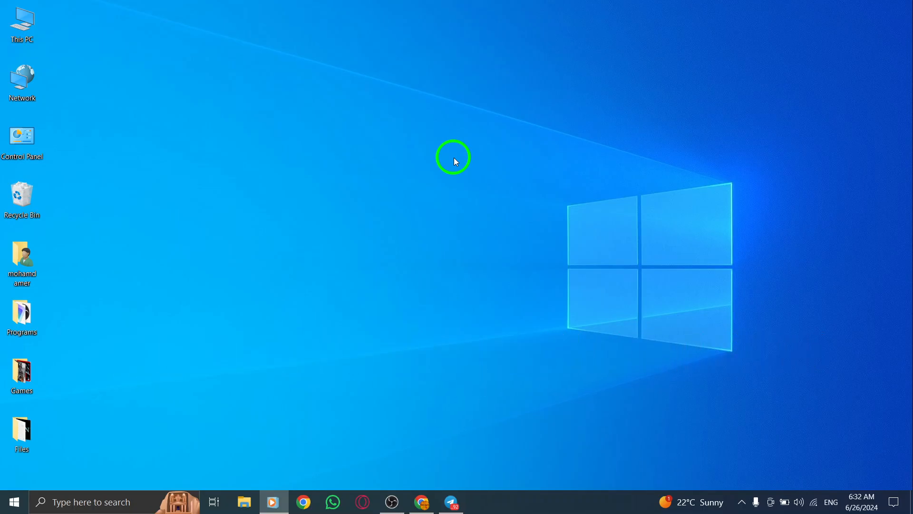
Step: Launch Chrome from the taskbar to show the Gmail inbox
left_click(22, 434)
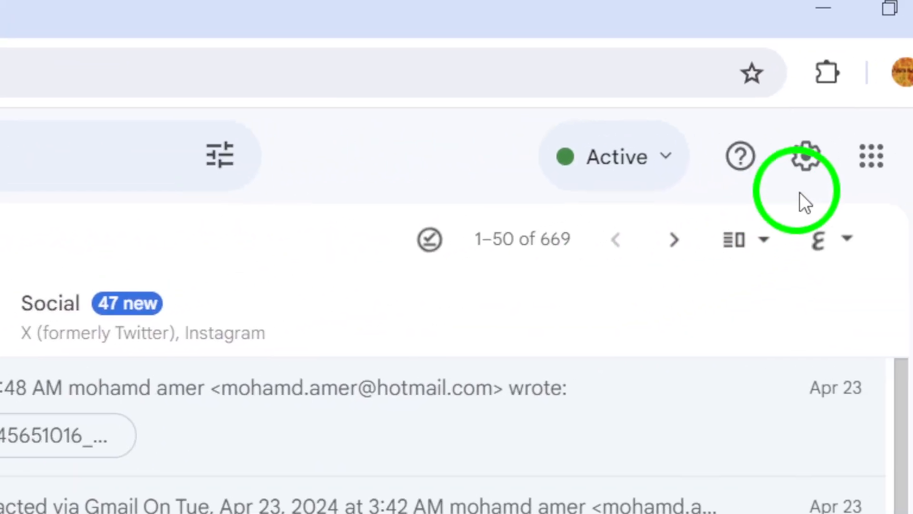
Step: Open 'See all settings' from the gear's Quick settings panel
left_click(807, 156)
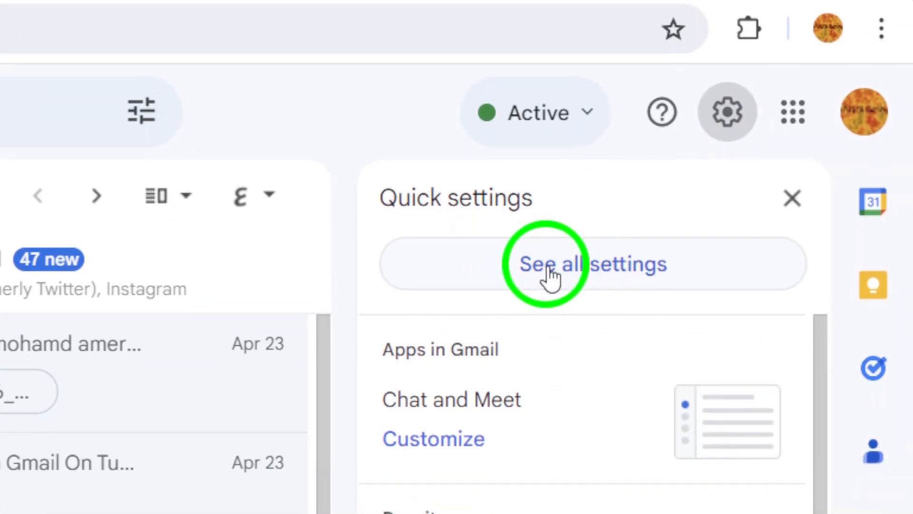
left_click(592, 264)
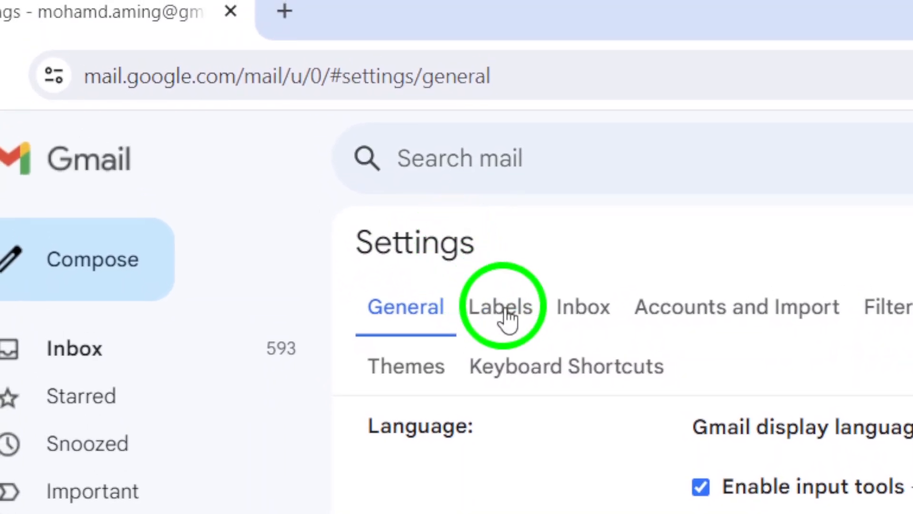
Step: Open the Labels settings tab and scroll down to the Updates category
left_click(500, 306)
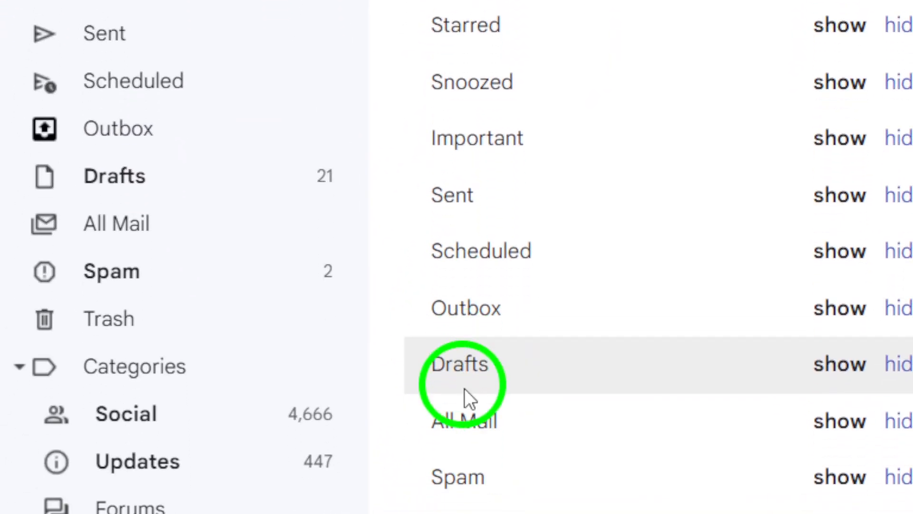
scroll("down", 3)
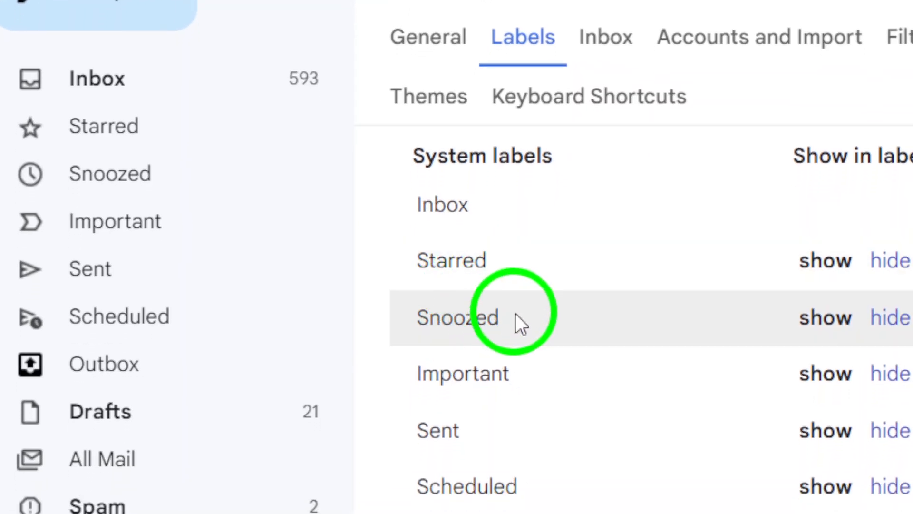
scroll("down", 3)
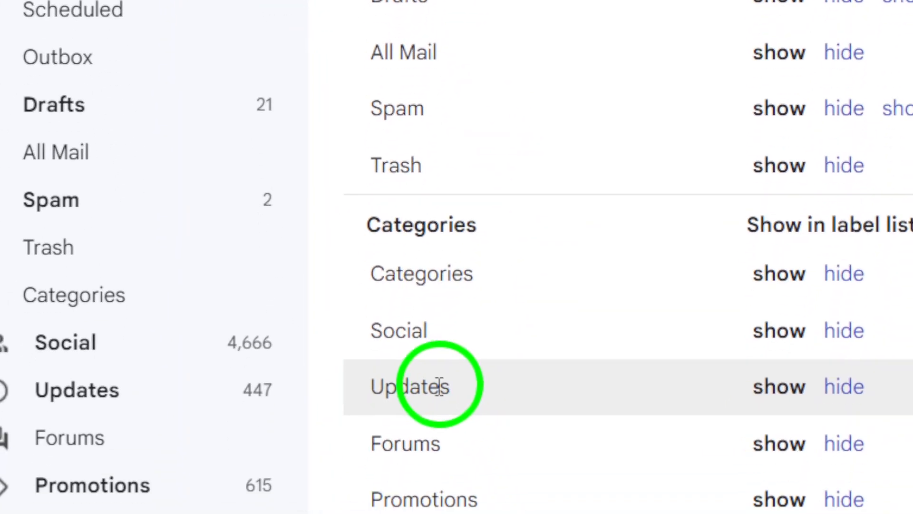
scroll("down", 3)
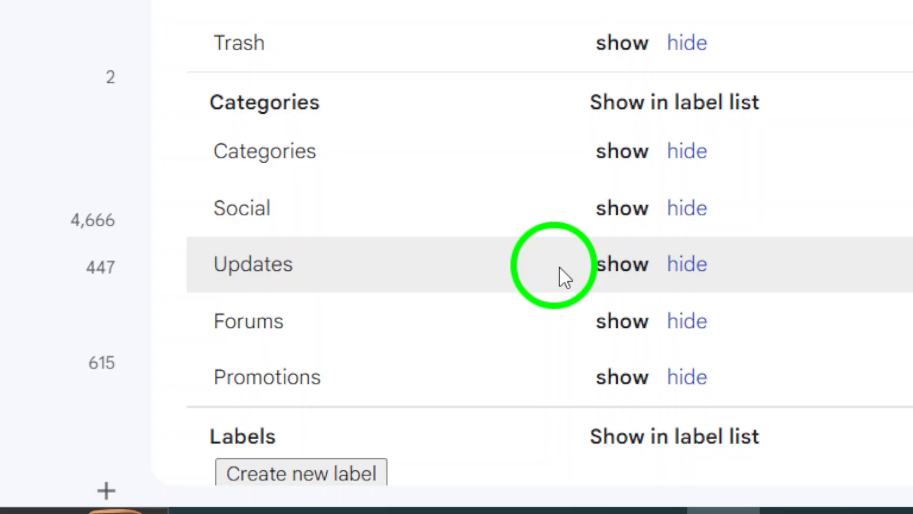